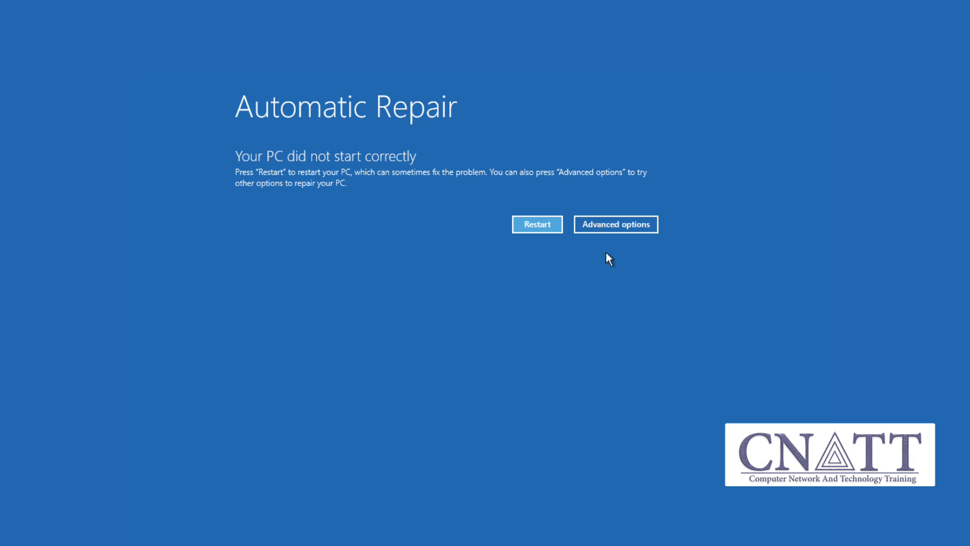
# Leave Automatic Repair via Advanced options and choose Troubleshoot from the recovery menu
pyautogui.click(615, 224)
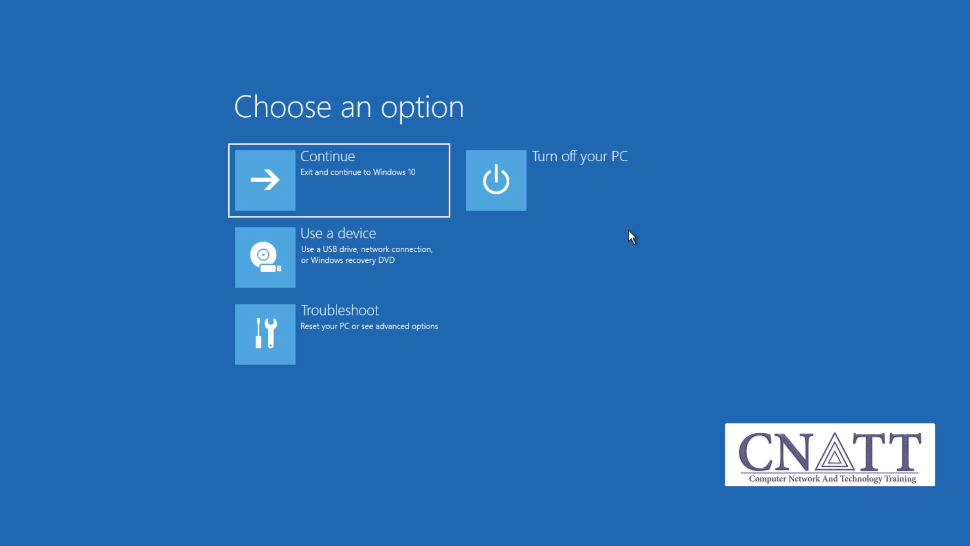
pyautogui.moveTo(436, 332)
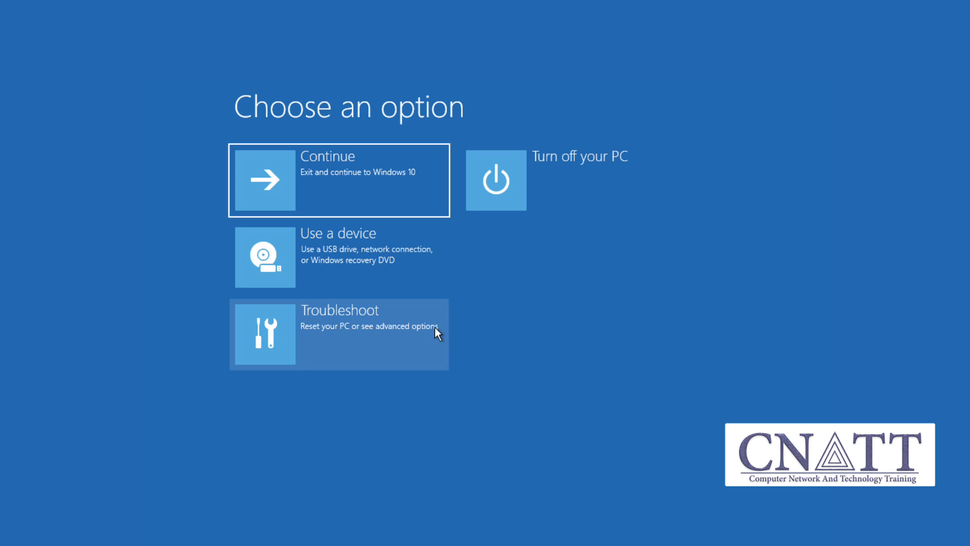
pyautogui.click(340, 334)
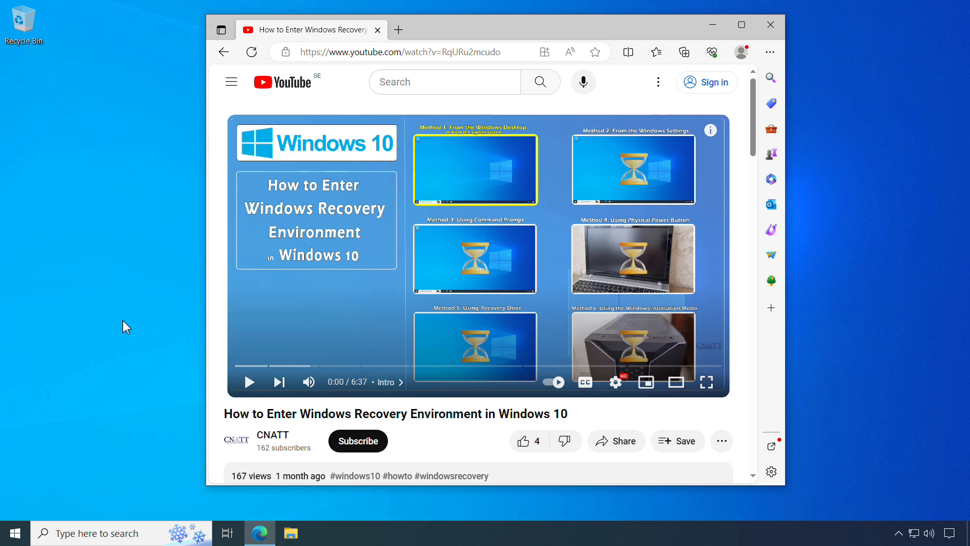
pyautogui.moveTo(249, 382)
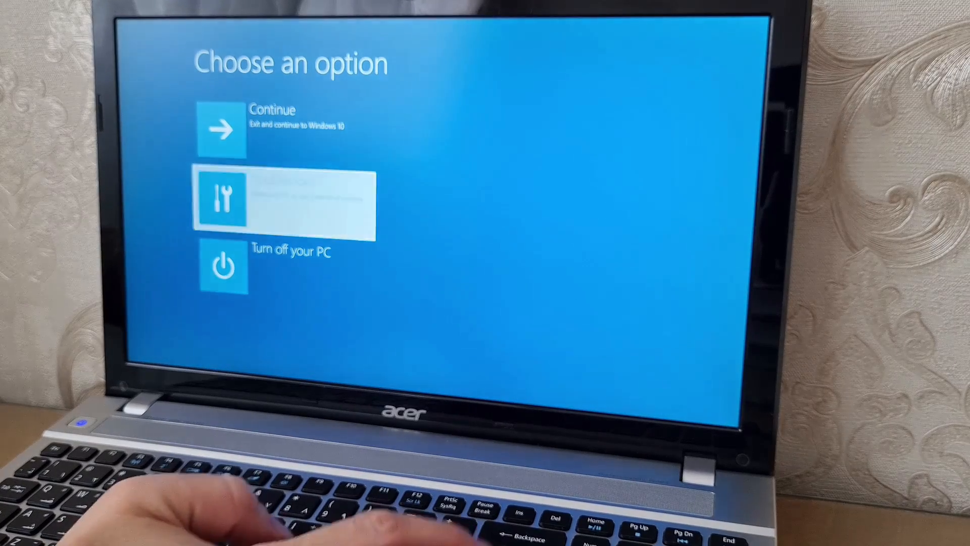
# Choose Troubleshoot on the laptop's Choose an option screen
pyautogui.click(285, 200)
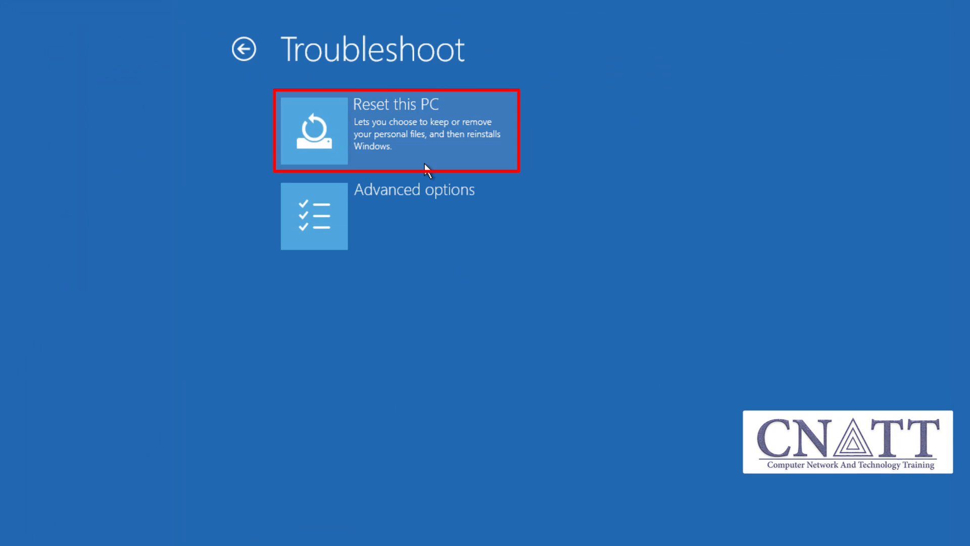
# Start Reset this PC so the Keep my files / Remove everything choice appears
pyautogui.click(396, 131)
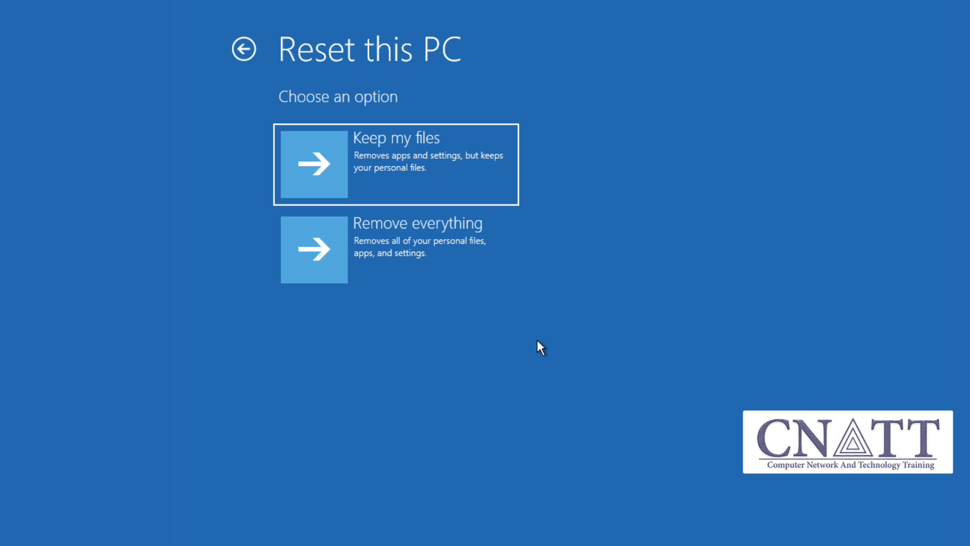
pyautogui.click(396, 164)
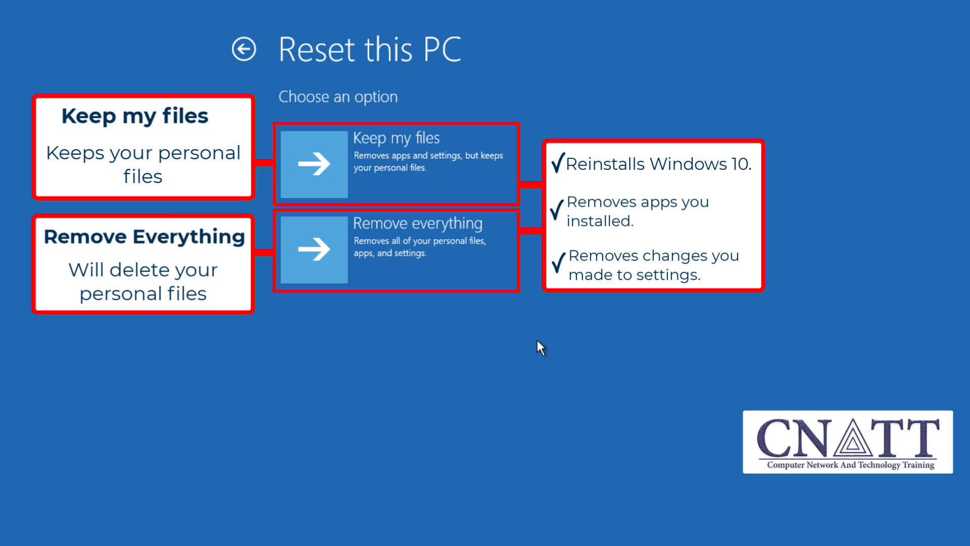
pyautogui.write('What are personal files on Windows?')
pyautogui.write('These')
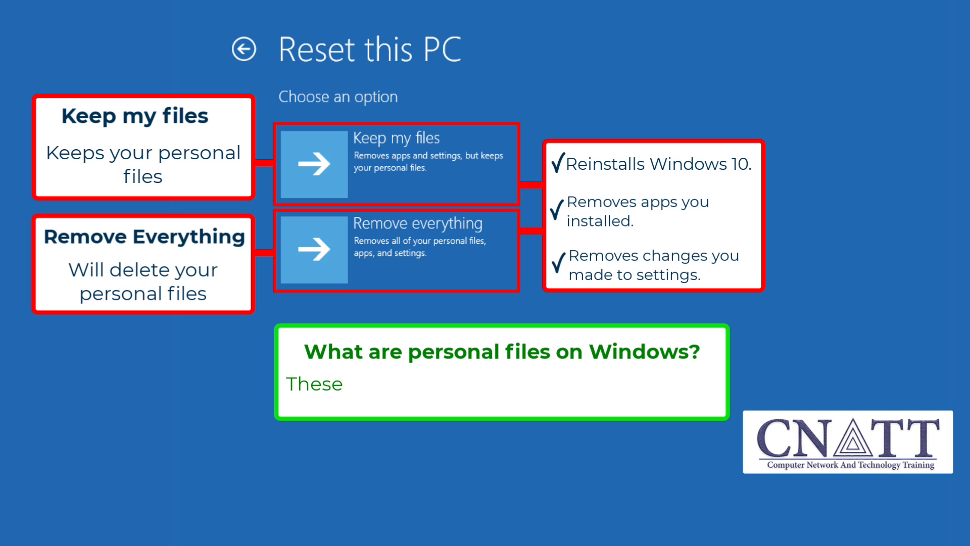
pyautogui.write('Desktop,')
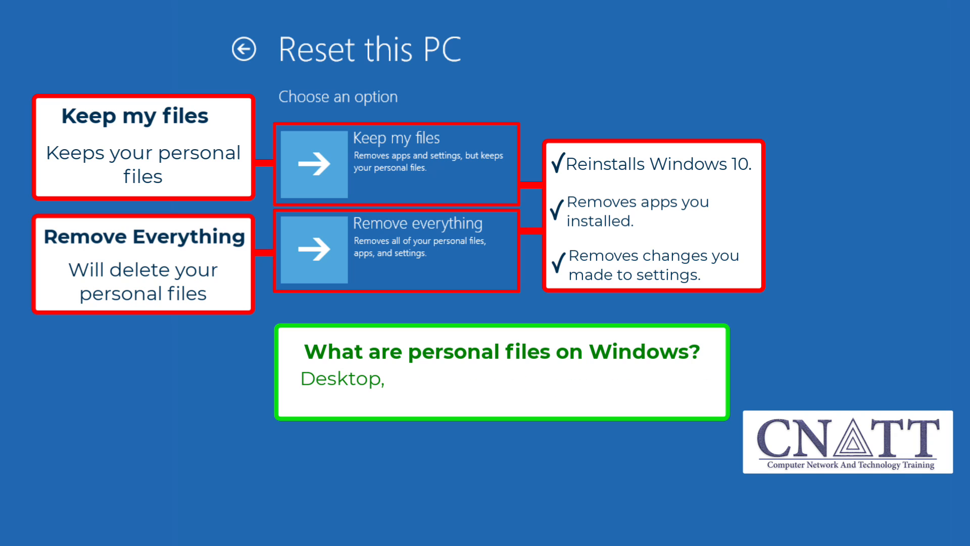
pyautogui.write('Downloads, Documents,')
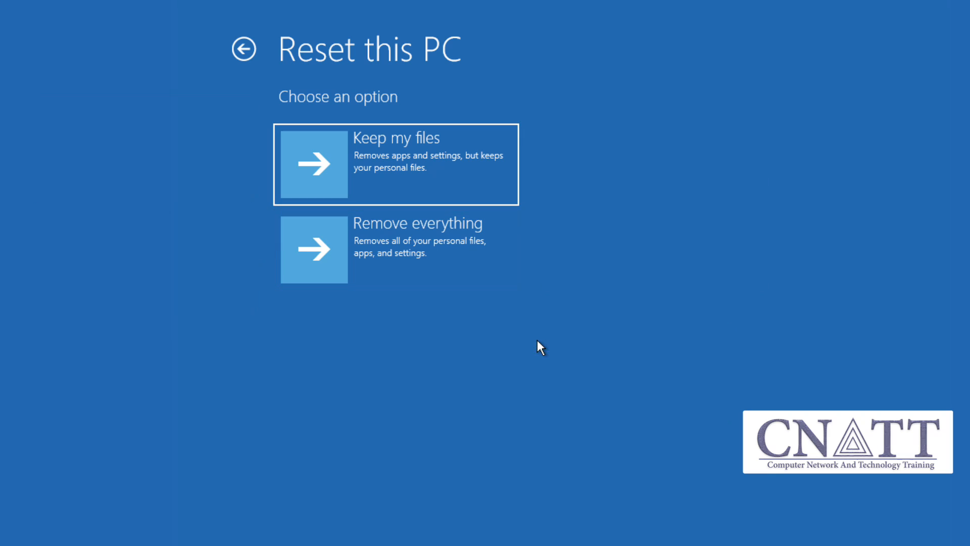
pyautogui.click(396, 249)
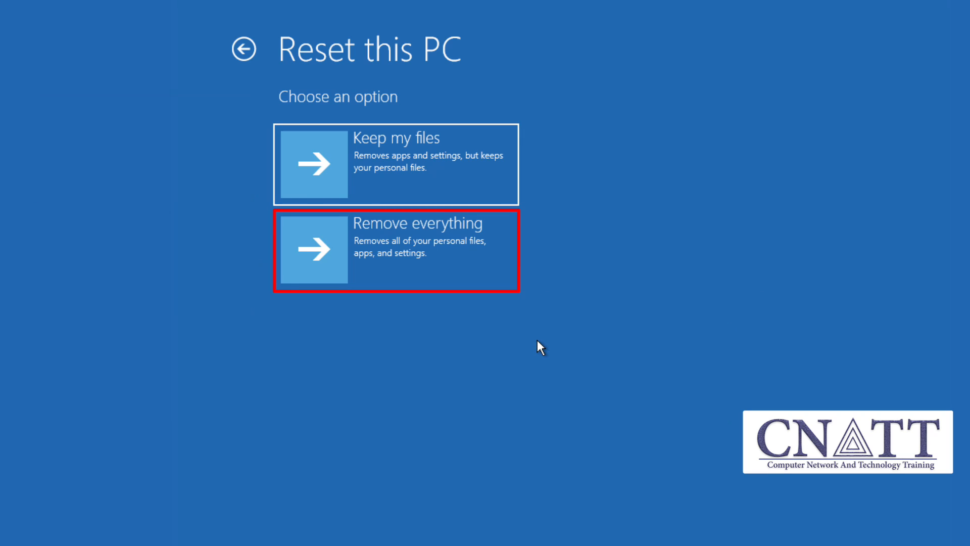
pyautogui.click(396, 250)
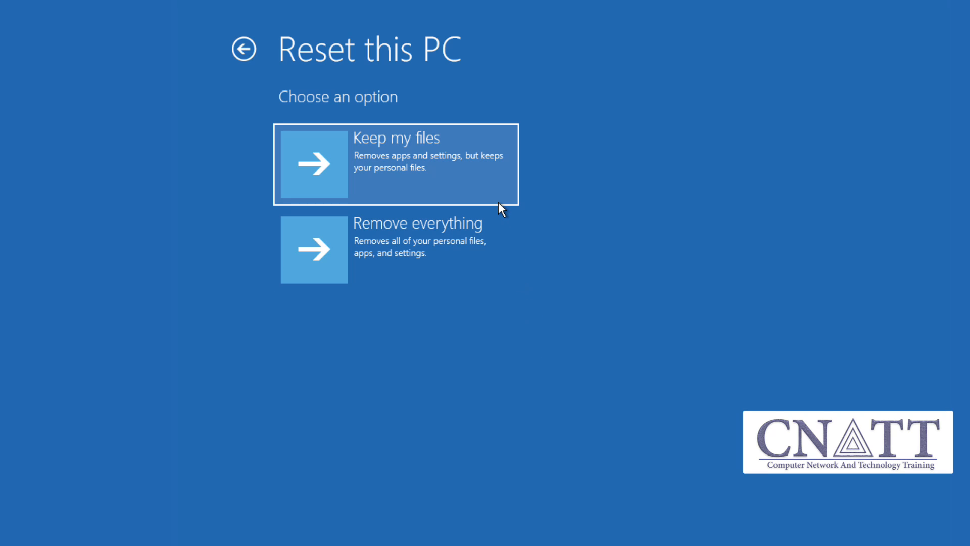
# Choose Keep my files, select the account and continue with a blank password
pyautogui.click(396, 164)
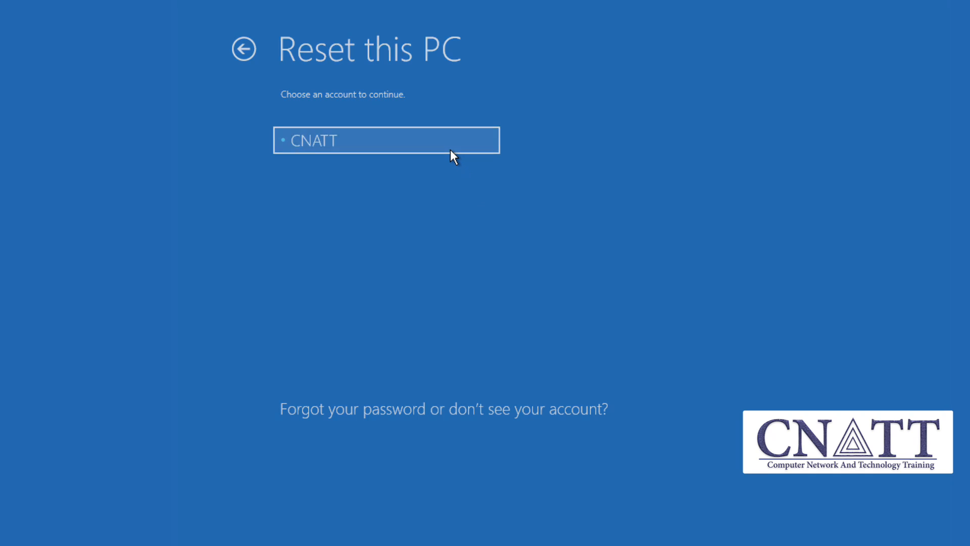
pyautogui.click(386, 139)
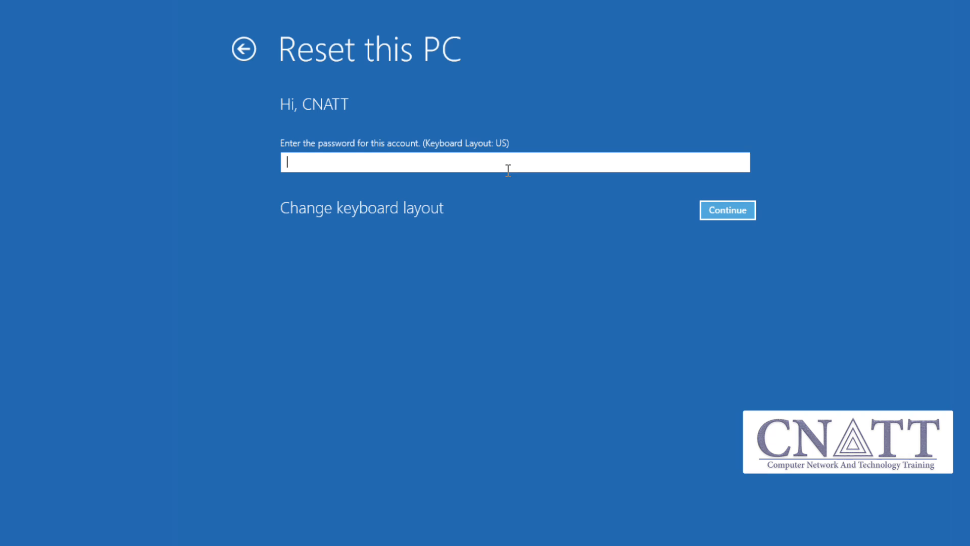
pyautogui.moveTo(741, 224)
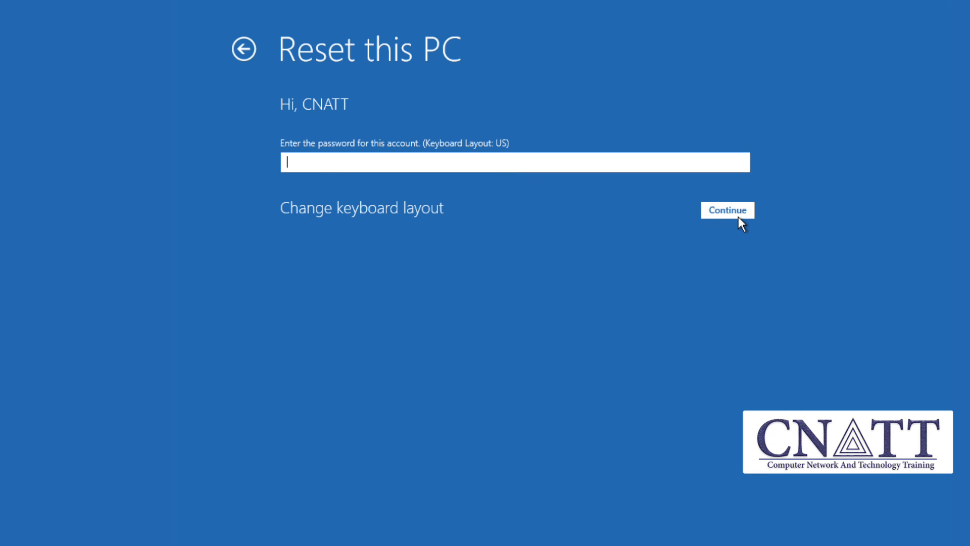
pyautogui.click(726, 210)
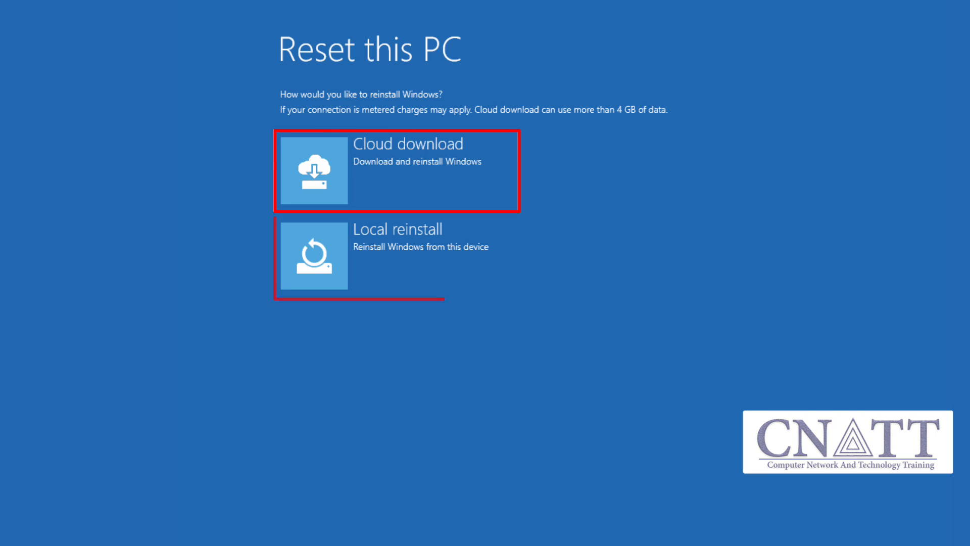
pyautogui.click(396, 169)
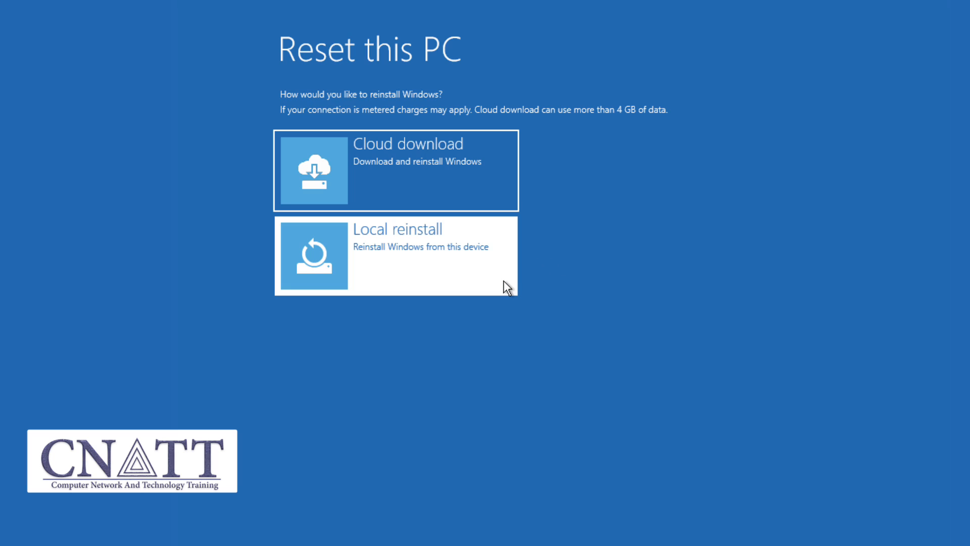
# Choose Local reinstall and confirm Reset to begin reinstalling from this device
pyautogui.click(397, 255)
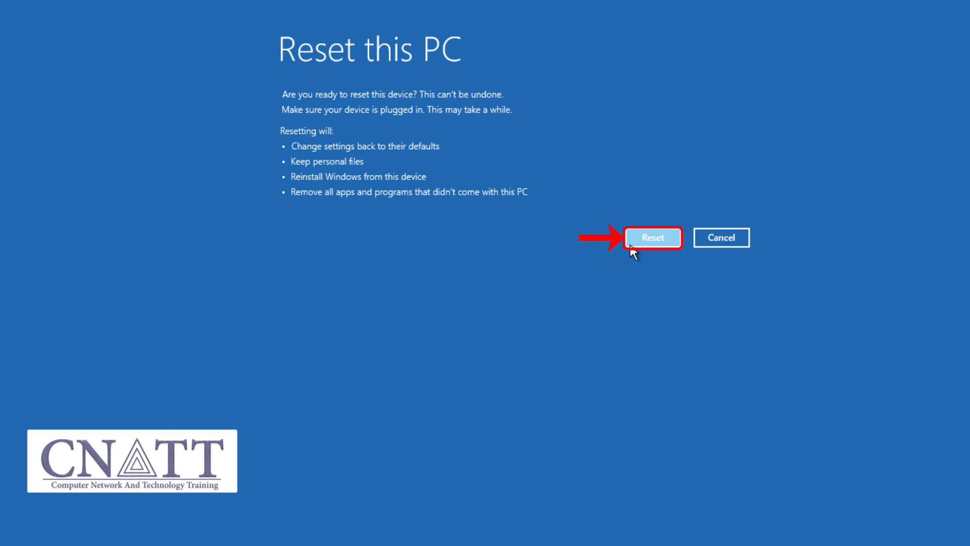
pyautogui.click(652, 236)
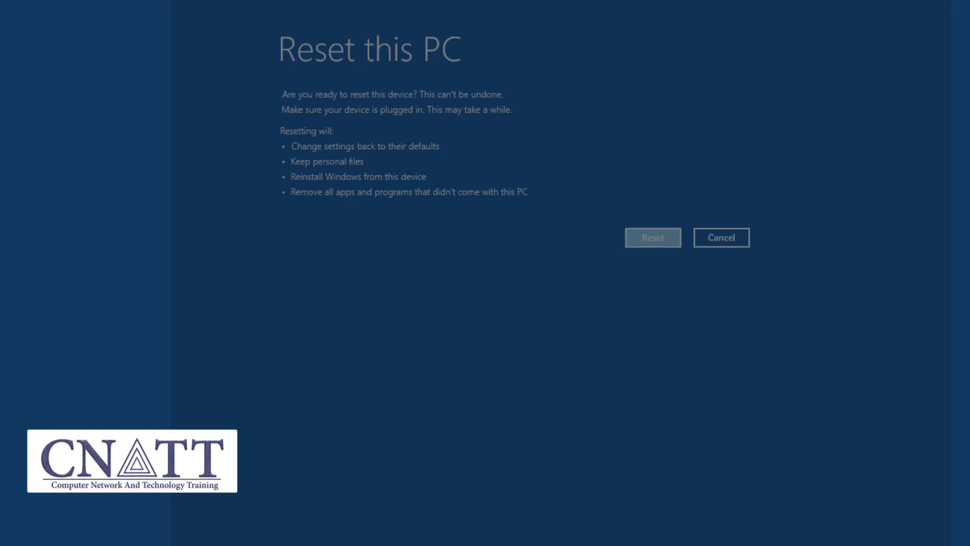
# Let the reset finish and select the Removed Apps file on the fresh desktop
pyautogui.click(652, 236)
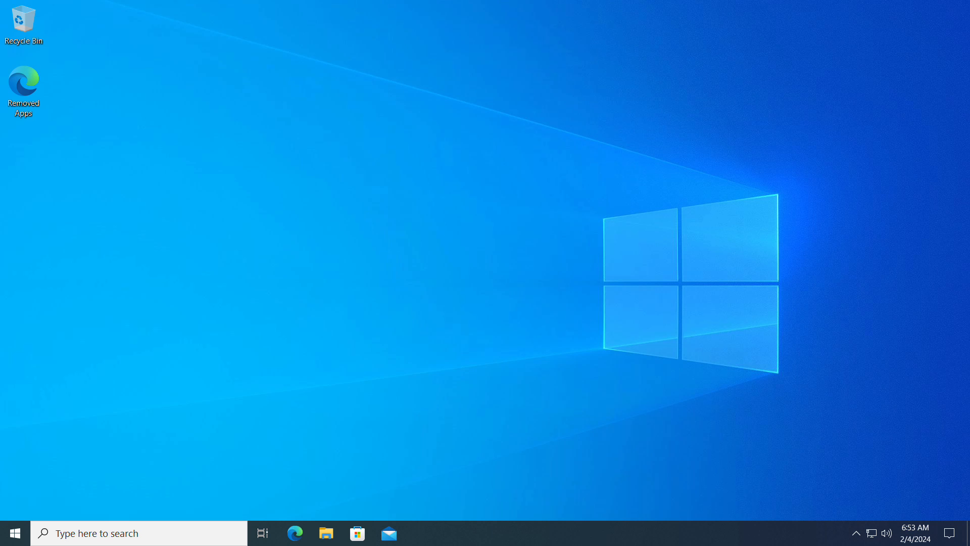
pyautogui.click(24, 88)
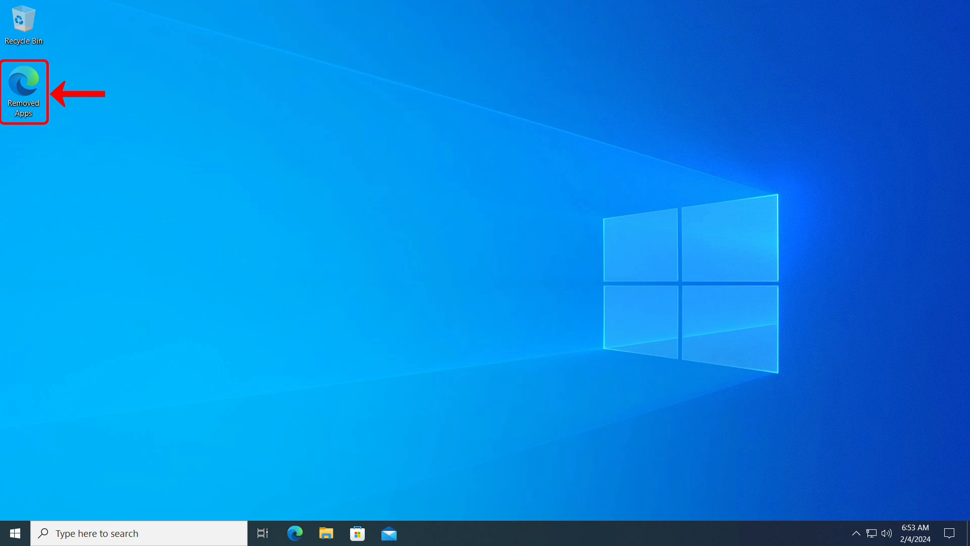